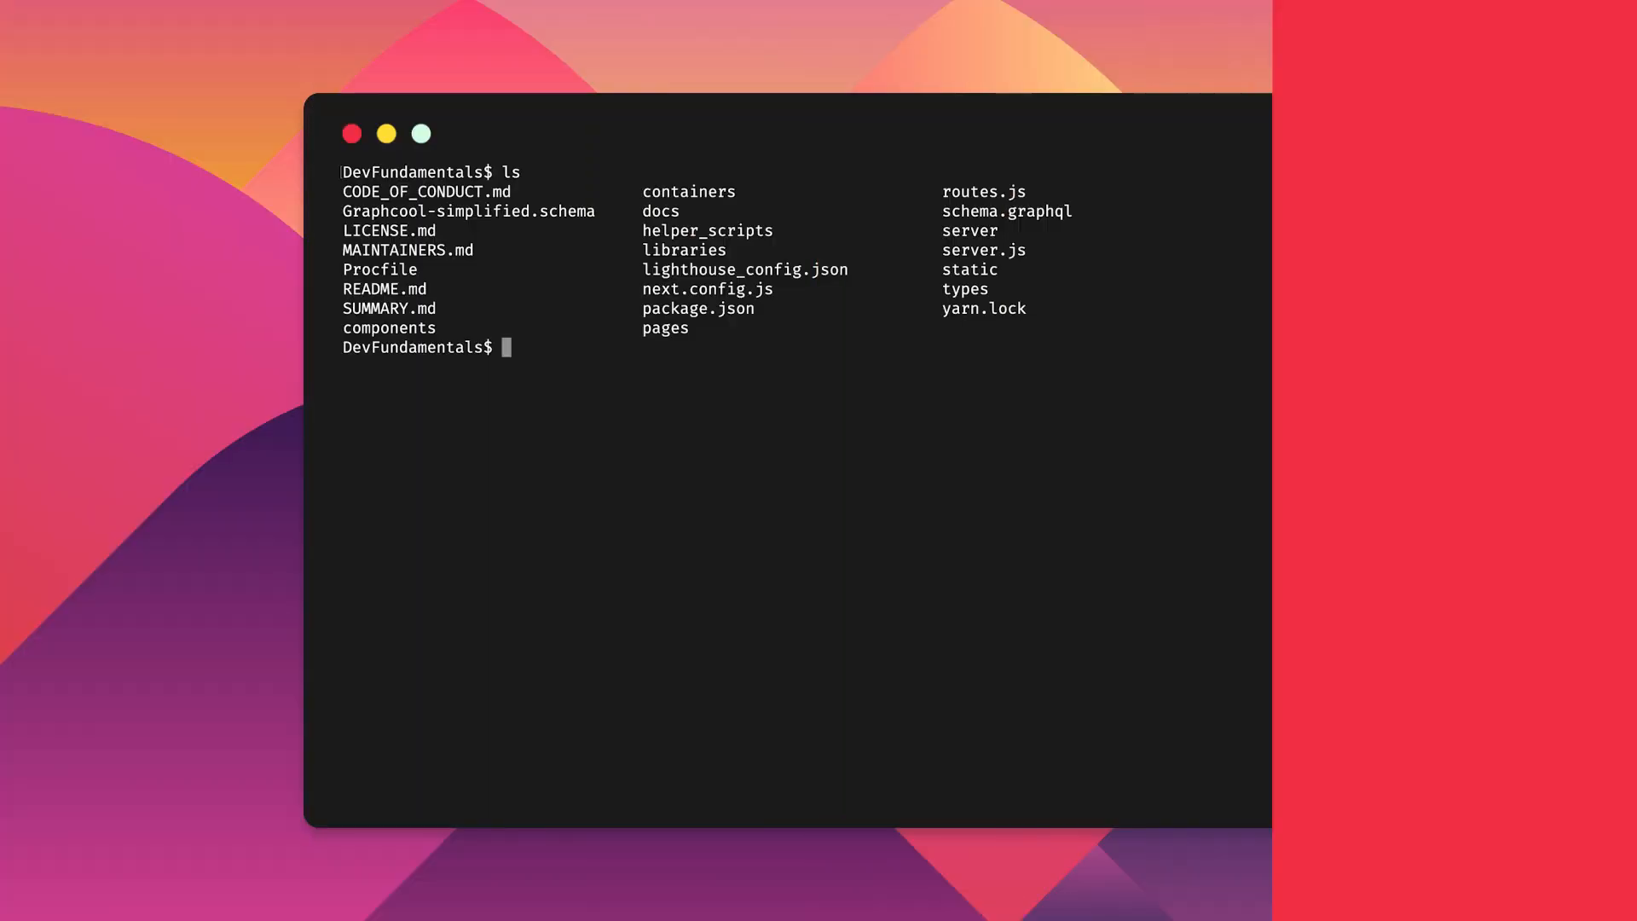
Step: Run ls -l to list the DevFundamentals folder contents in long format
{"action": "type", "text": "ls -l"}
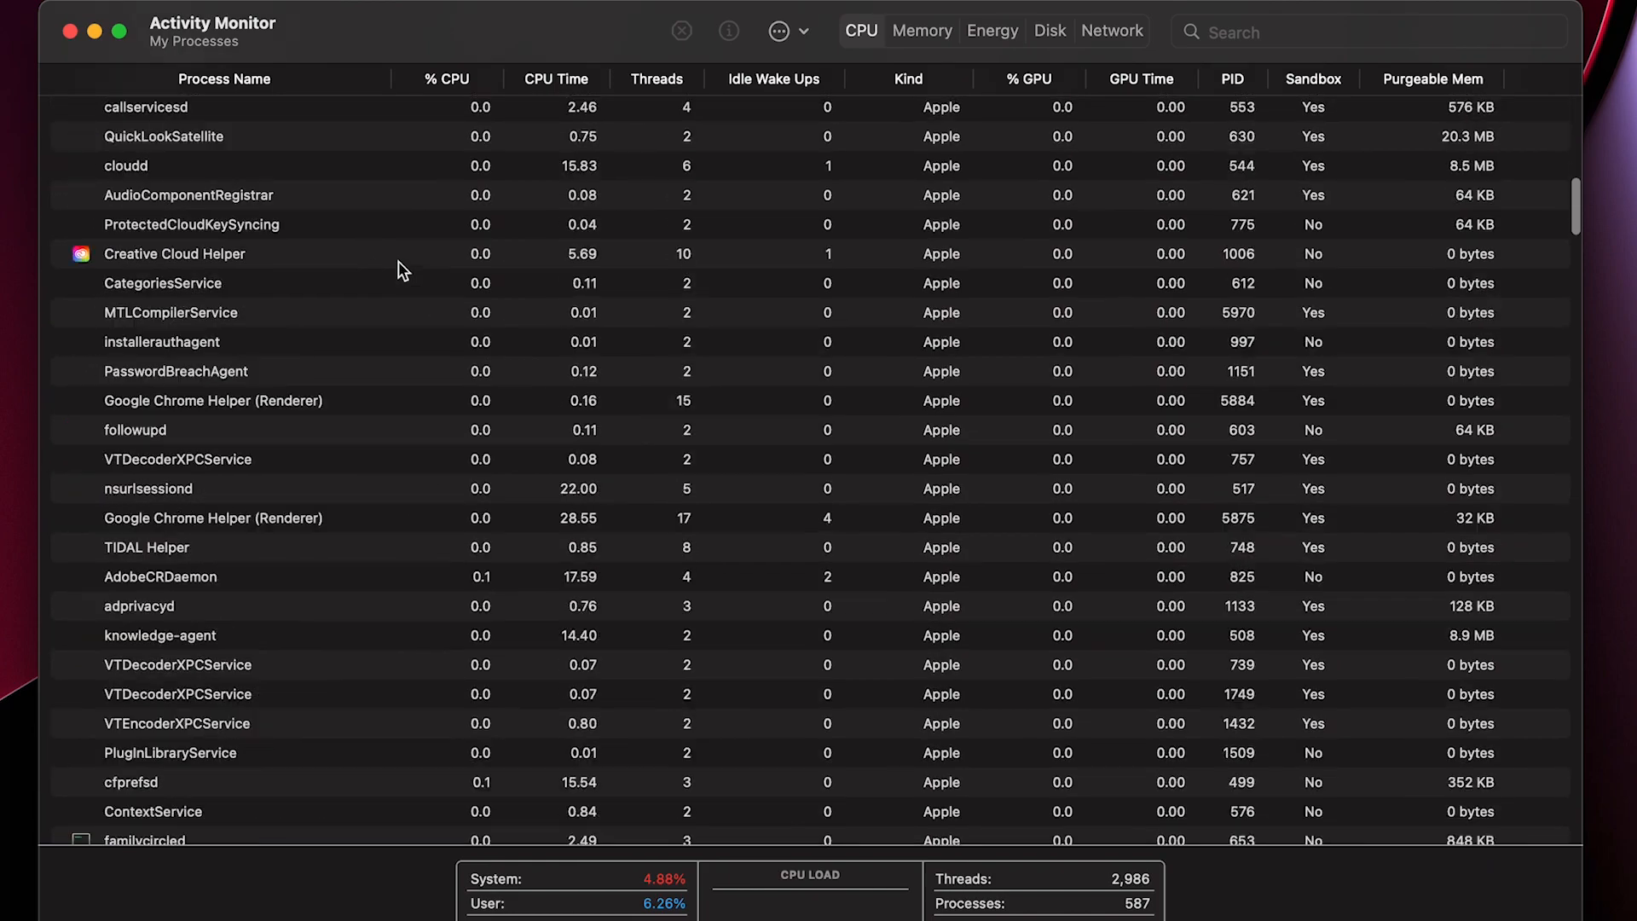
Step: Scroll the CPU process list, then select Hardware > Graphics/Displays in System Information
{"action": "scroll", "scroll_direction": "down", "scroll_amount": 3}
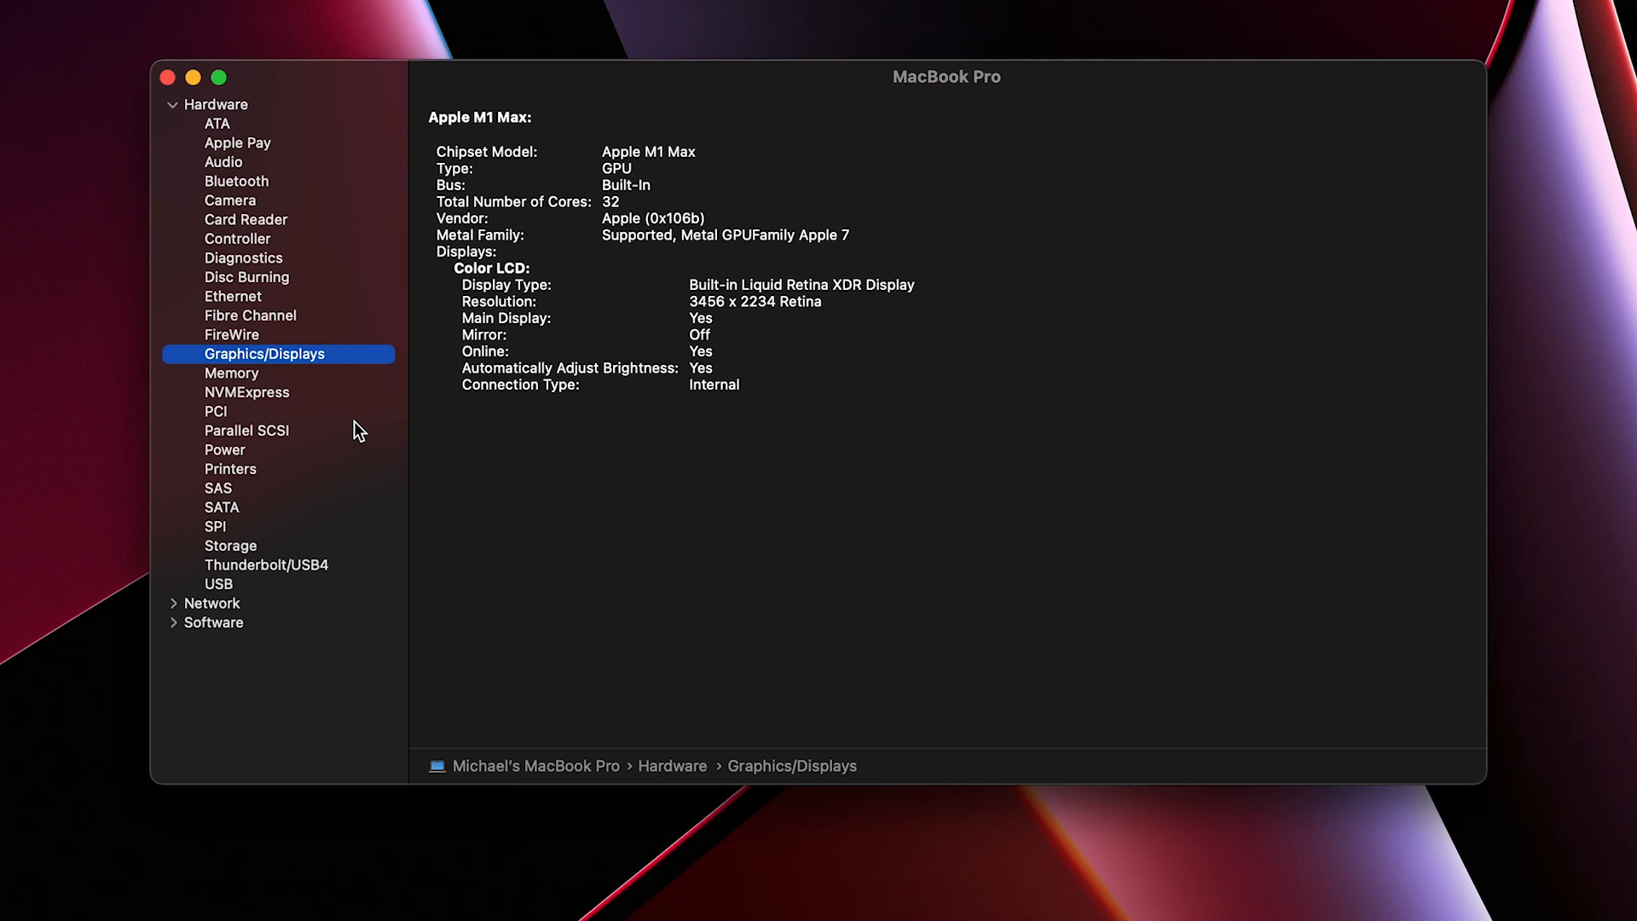
{"action": "left_click", "coordinate": [225, 450]}
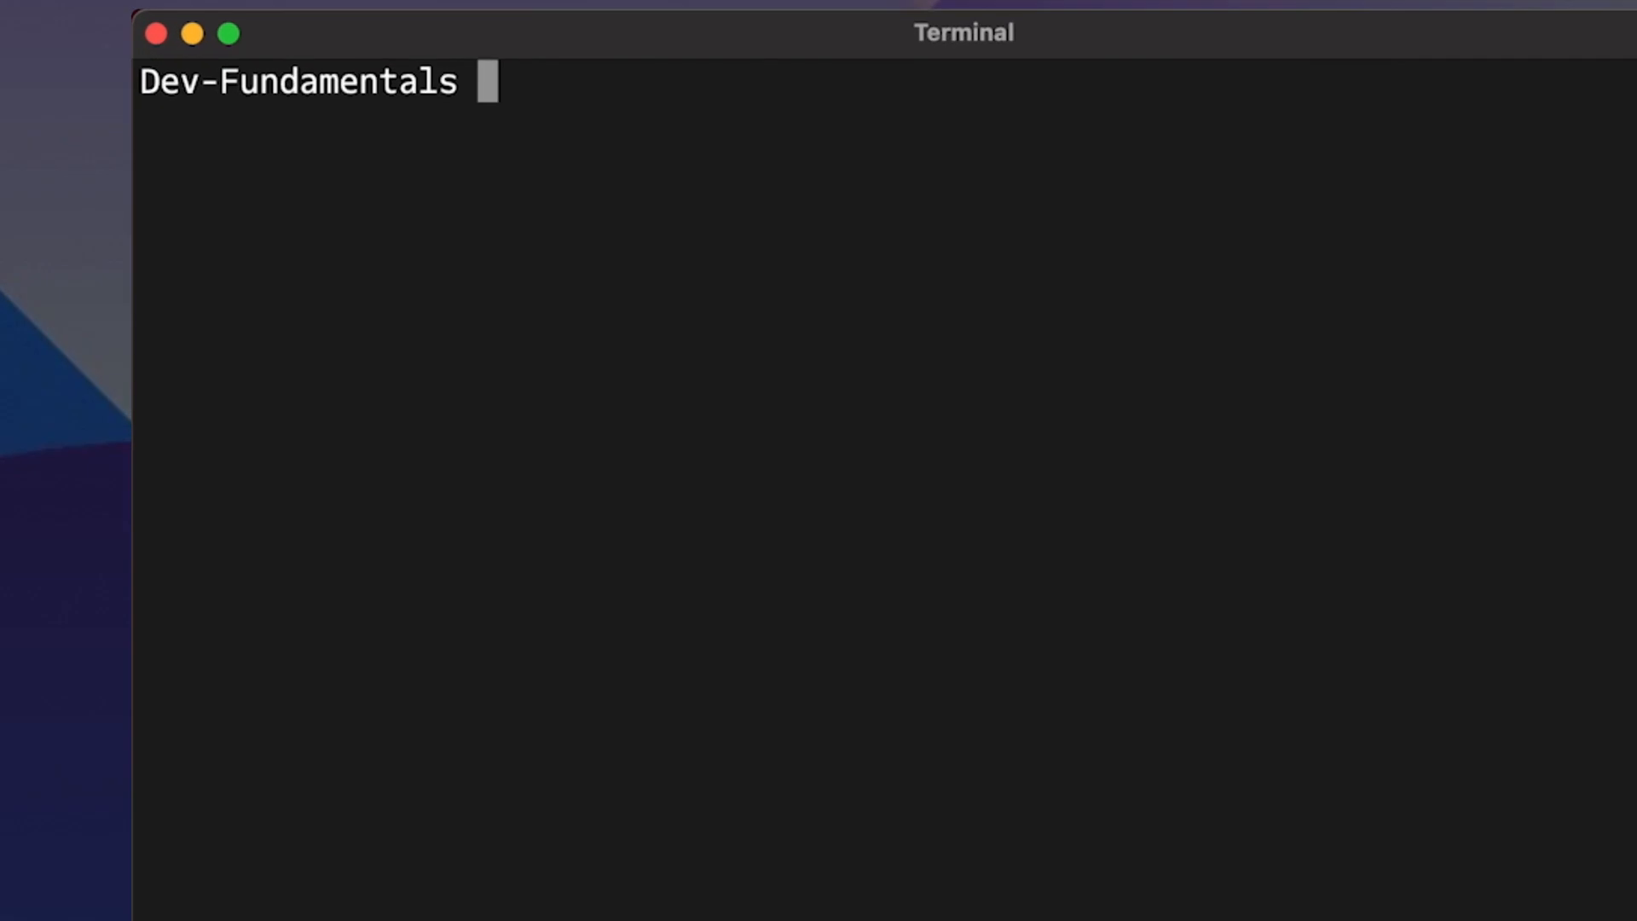
Step: Run kill 27017 to end the Python process with that ID
{"action": "type", "text": "ec"}
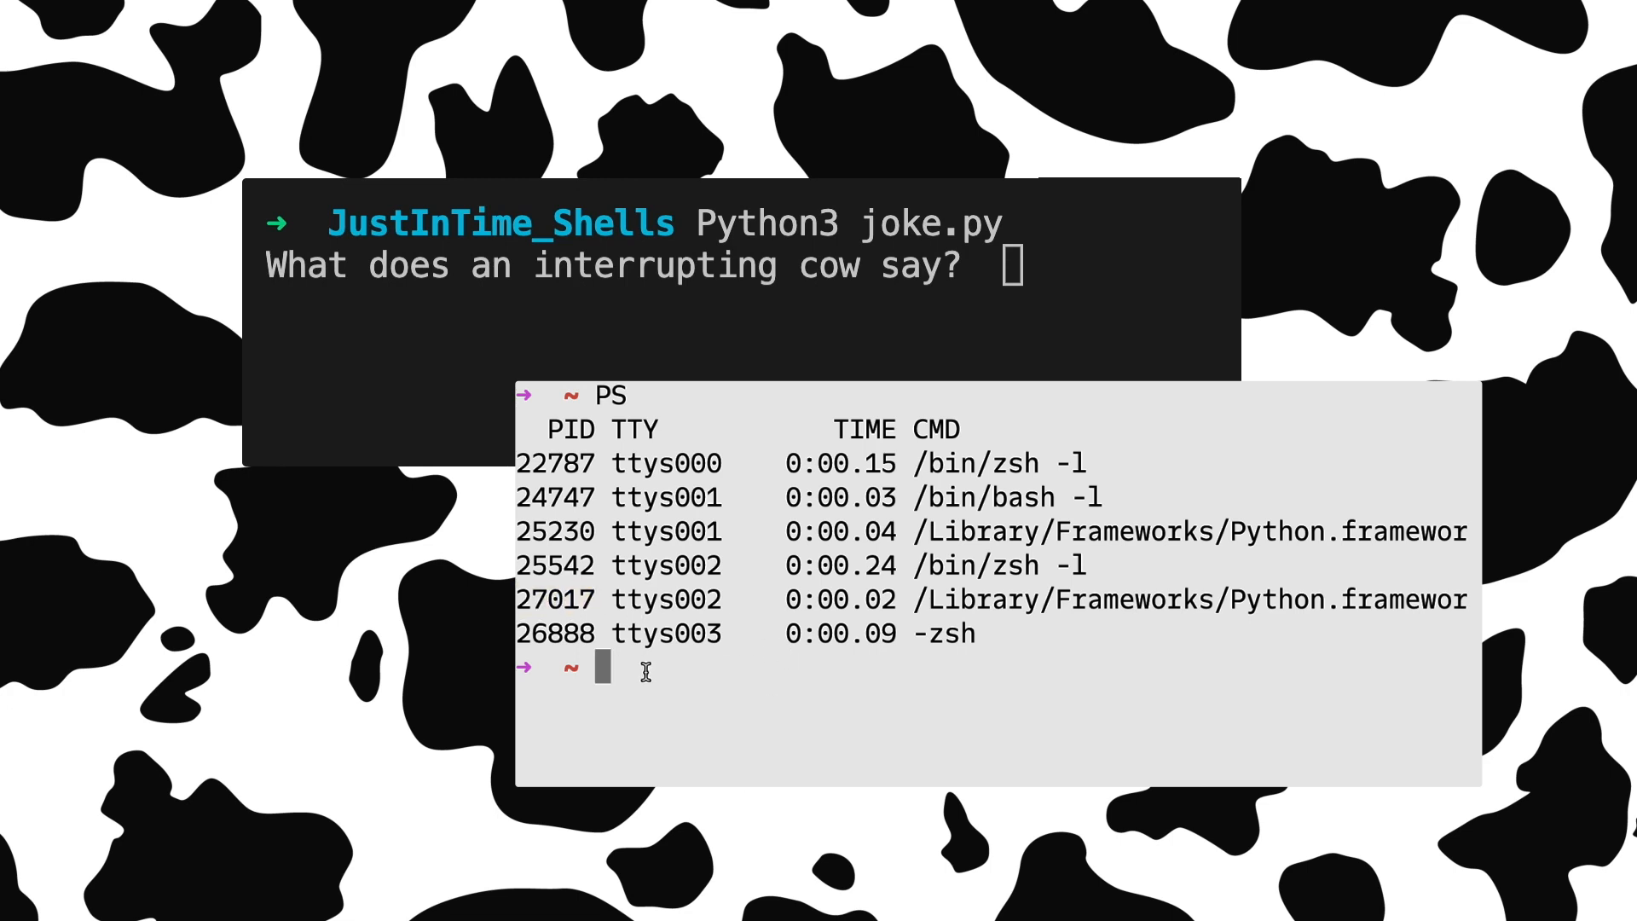
{"action": "type", "text": "kill 27017"}
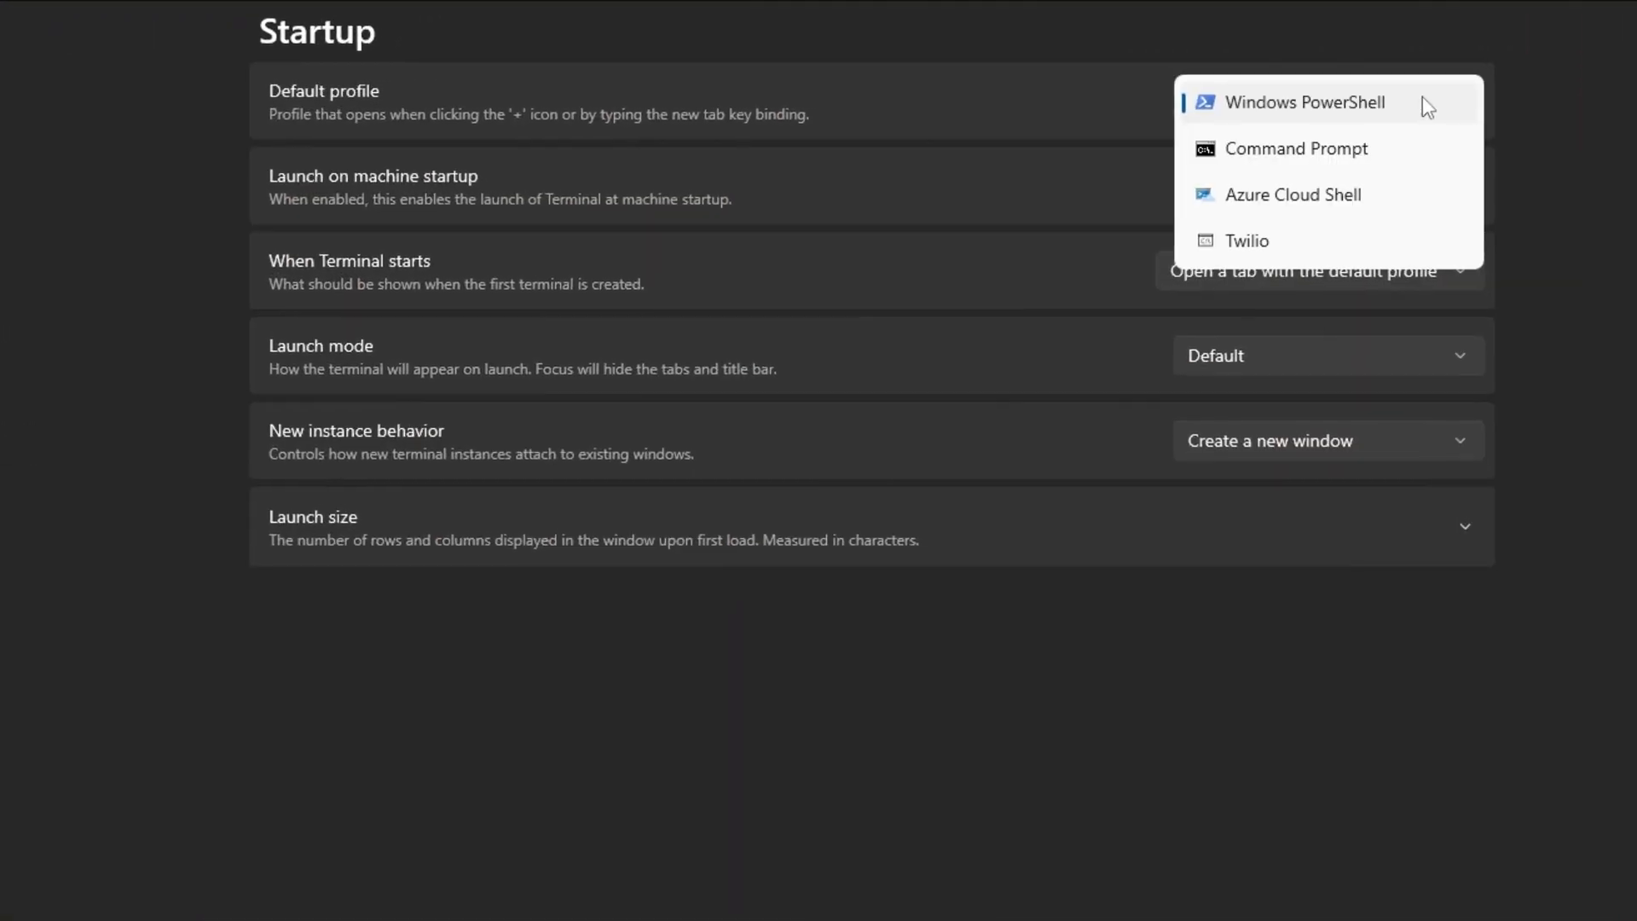
{"action": "mouse_move", "coordinate": [1569, 279]}
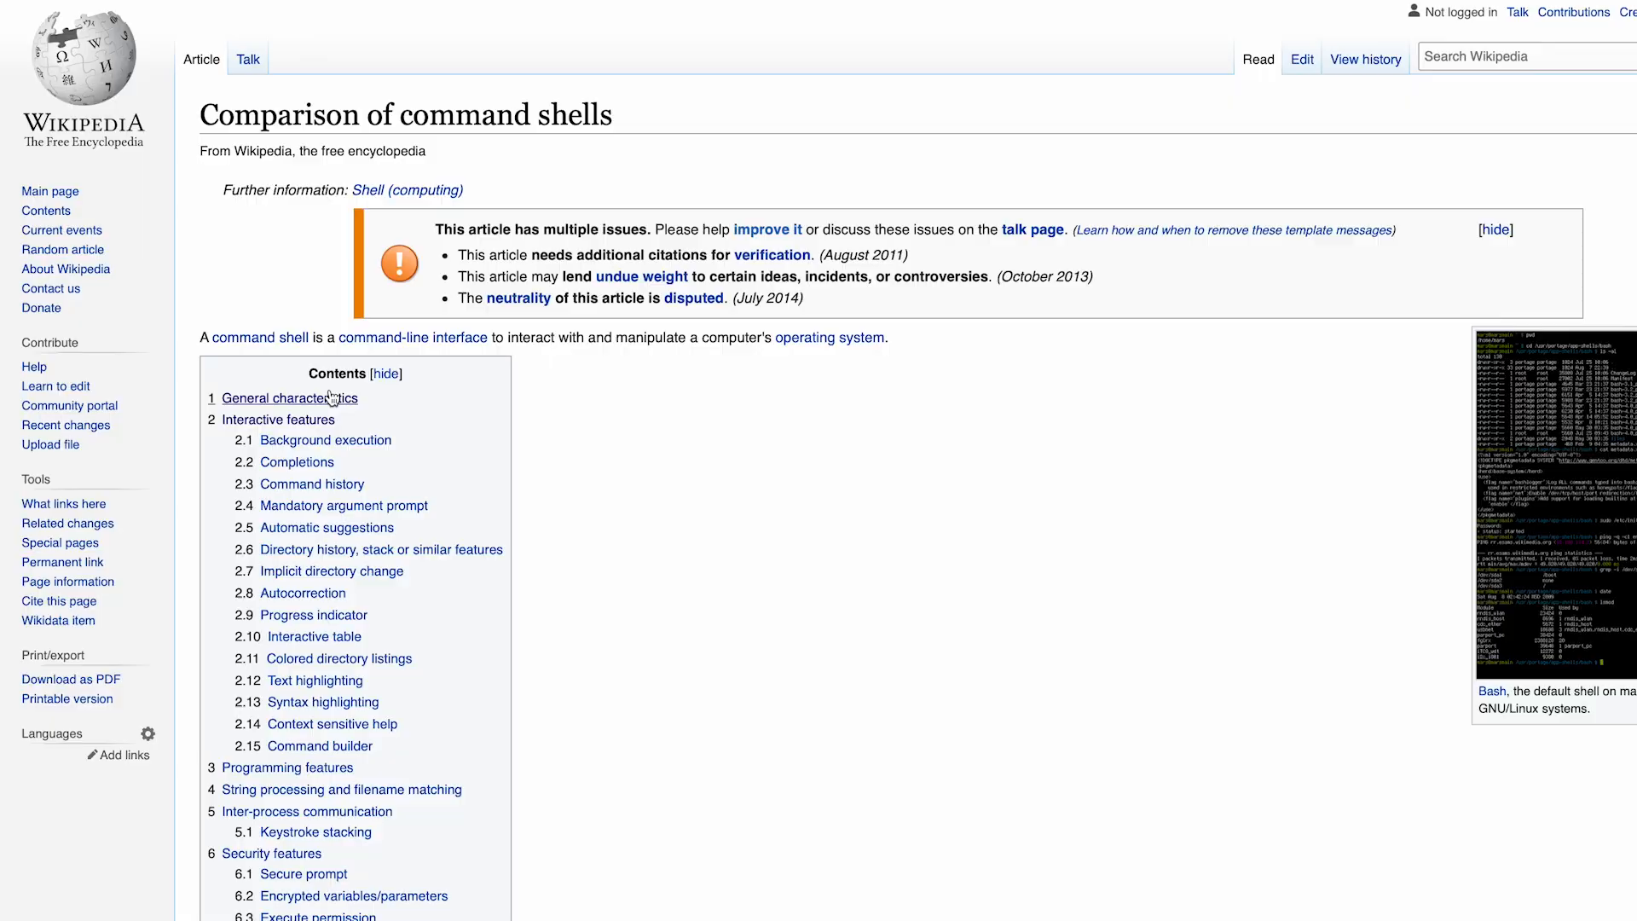
Step: Scroll to the general characteristics table comparing bash, csh and ksh
{"action": "scroll", "scroll_direction": "down", "scroll_amount": 3}
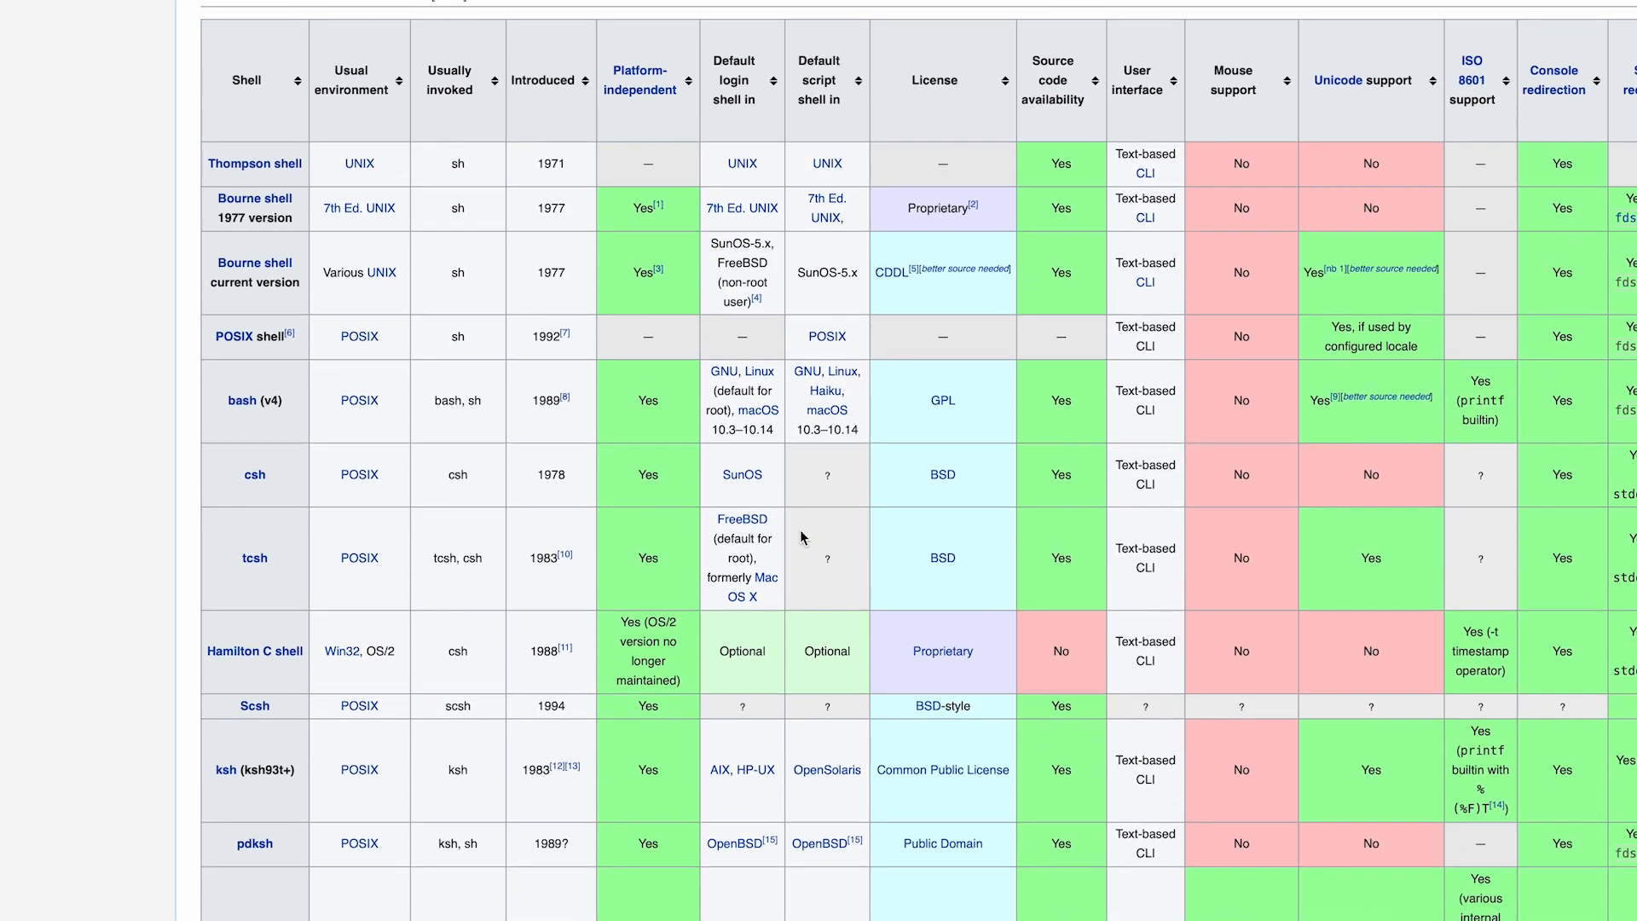
{"action": "mouse_move", "coordinate": [359, 400]}
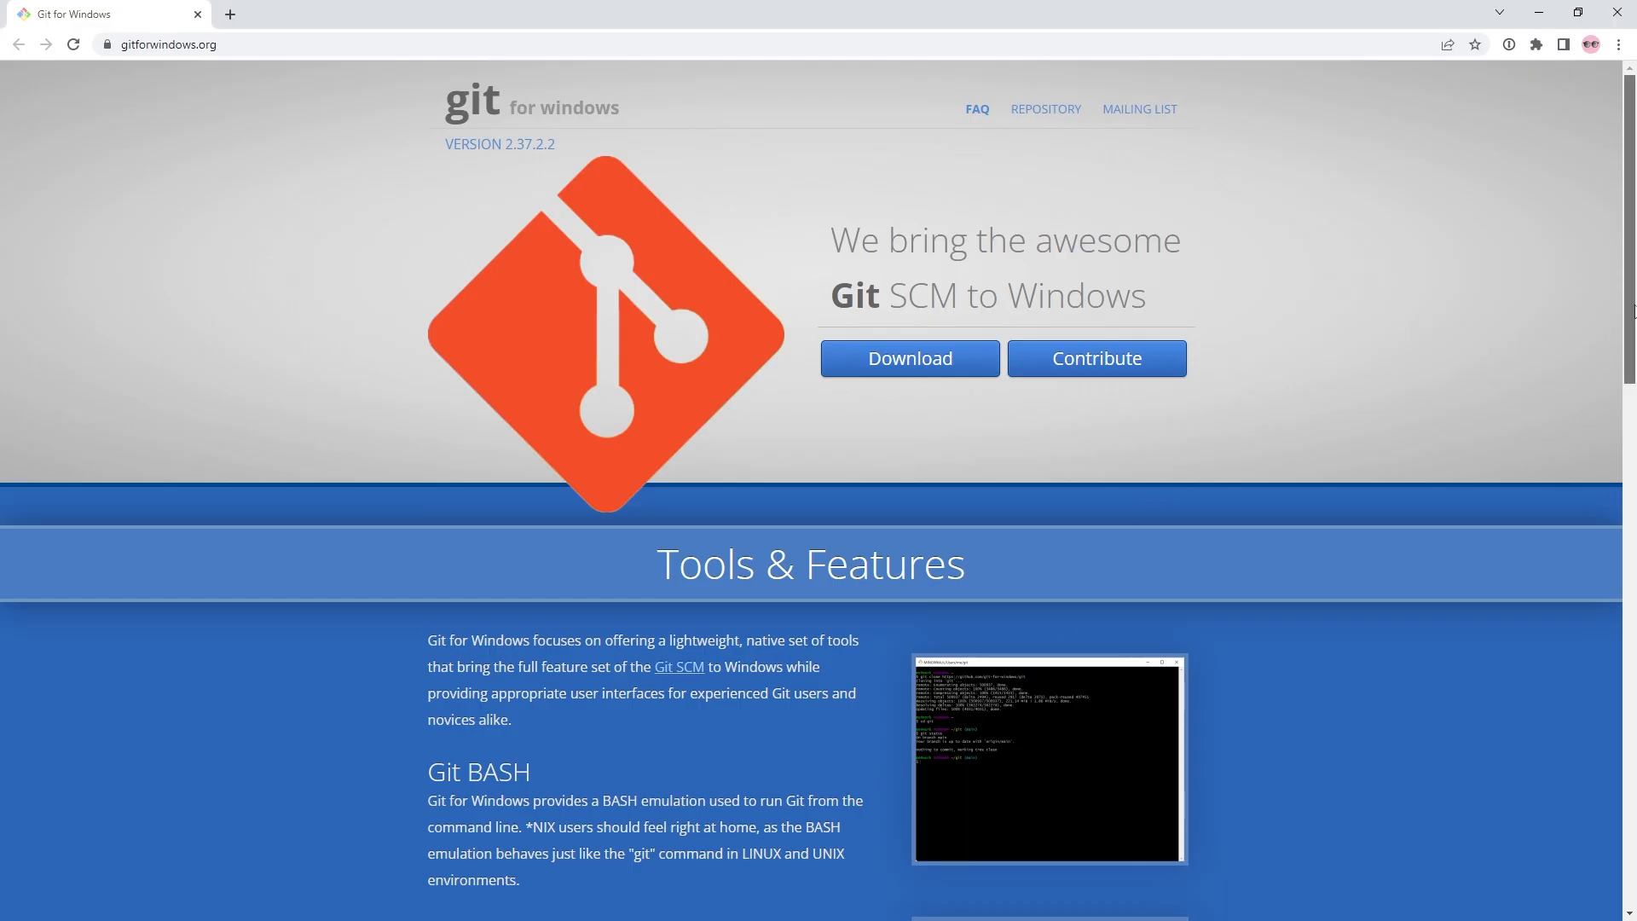
Step: Scroll past the Download button to the Tools & Features section describing Git BASH
{"action": "scroll", "scroll_direction": "down", "scroll_amount": 3}
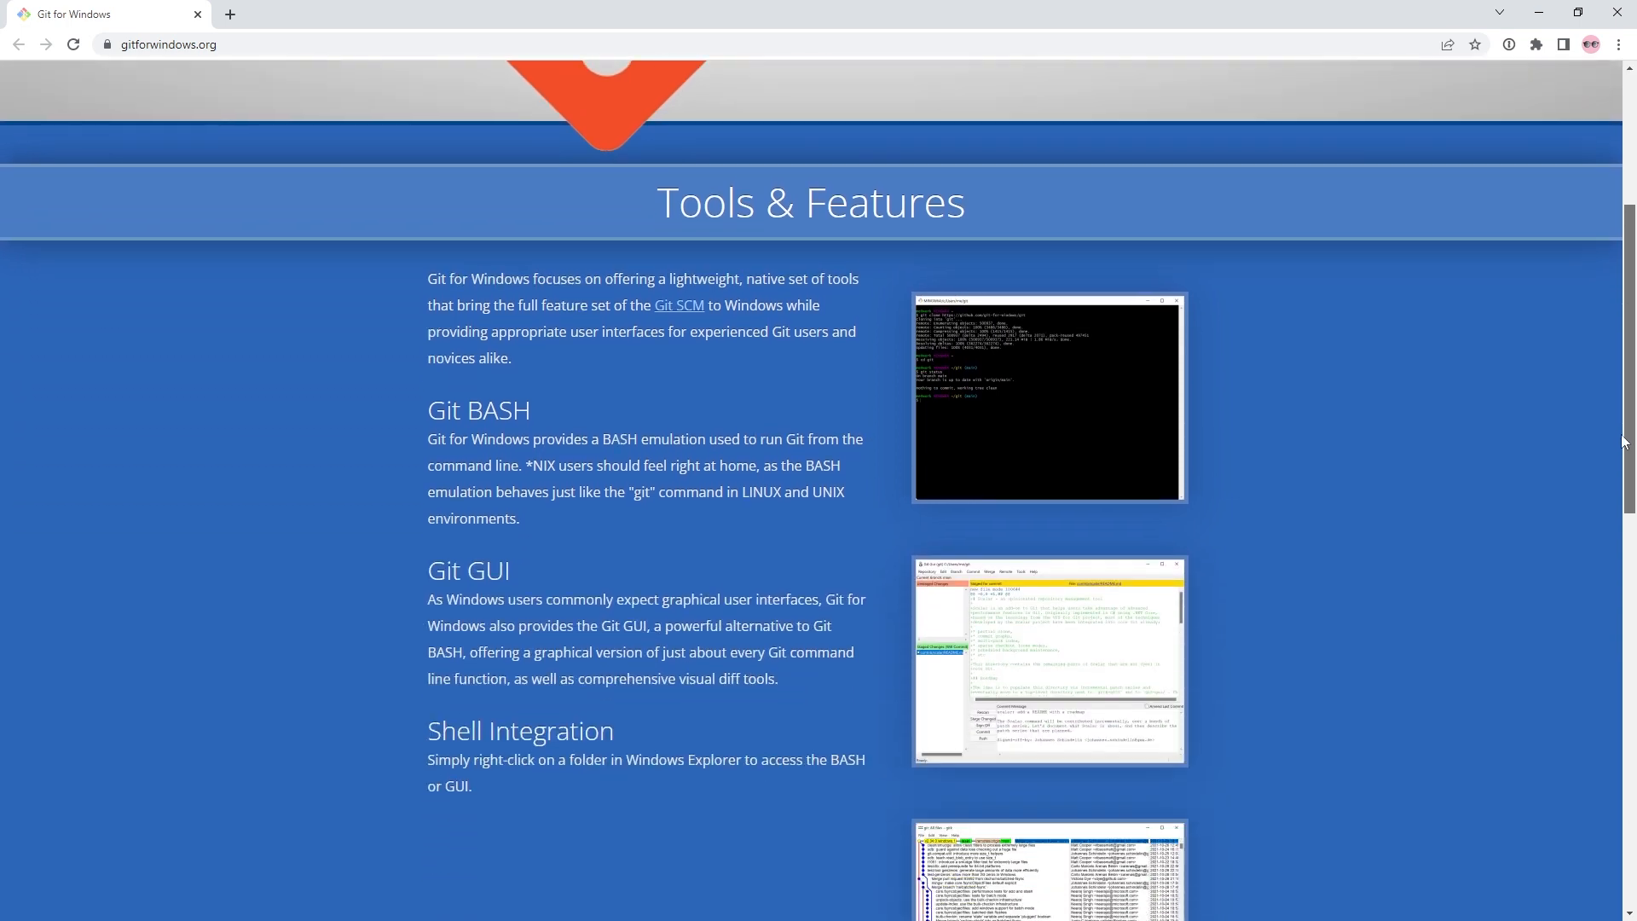
{"action": "scroll", "scroll_direction": "down", "scroll_amount": 3}
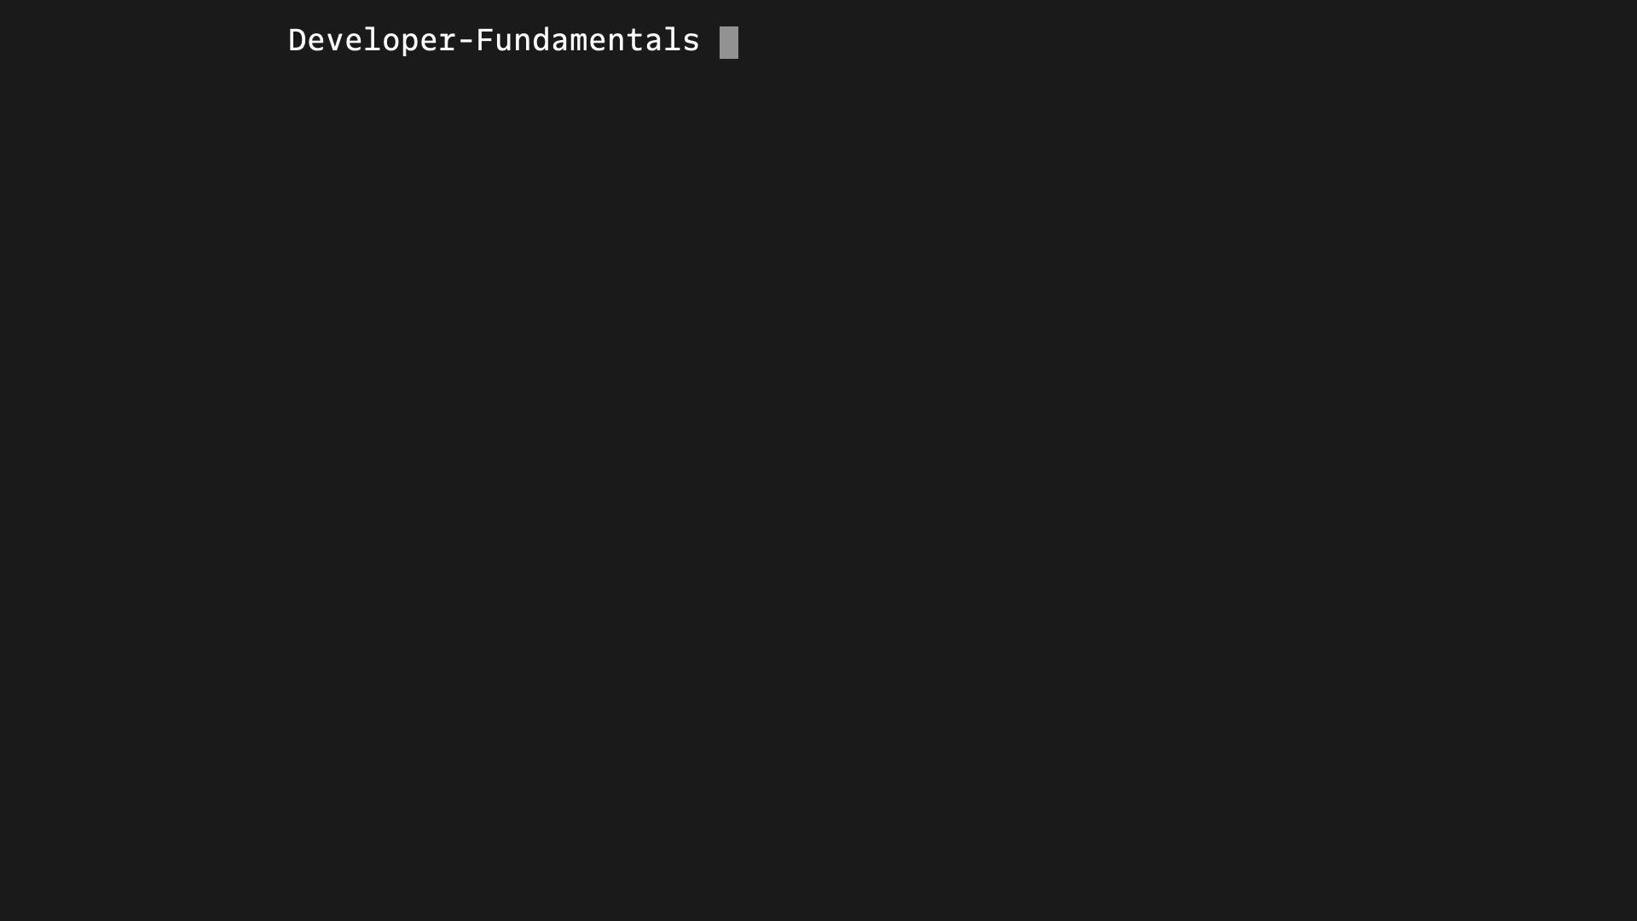
Step: Run cat /usr/share/dict/words | grep wow to find every word containing wow
{"action": "type", "text": "cat /usr/share/dict/words | grep wow"}
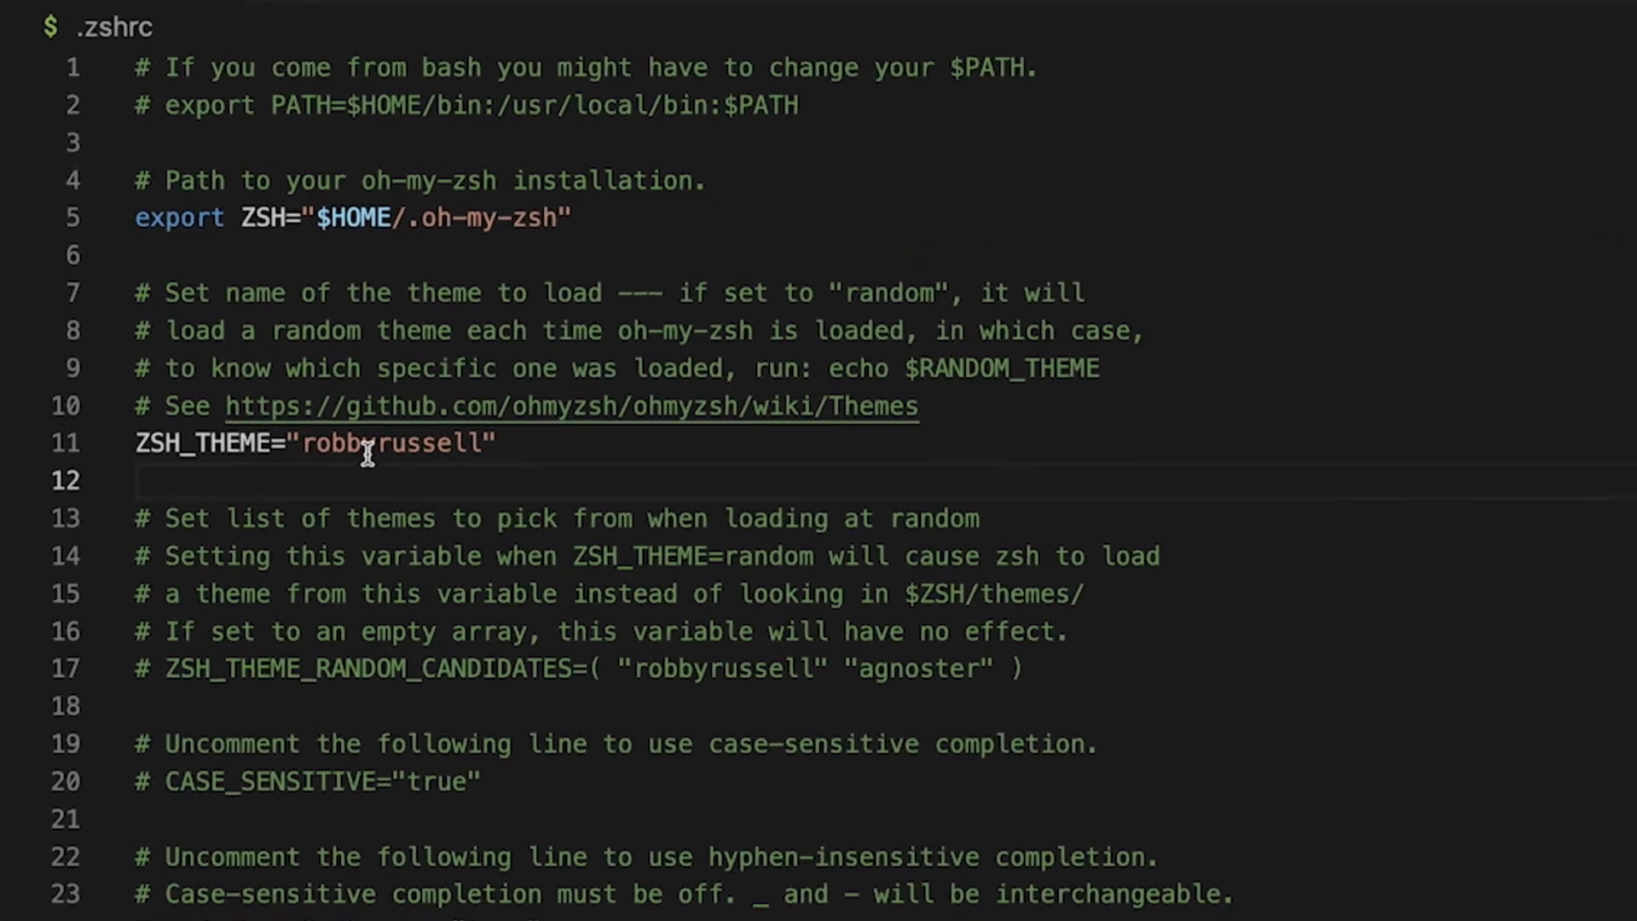
Step: Type 'itchy' and 'yay' into the zsh session in the built-in terminal
{"action": "type", "text": "itchy"}
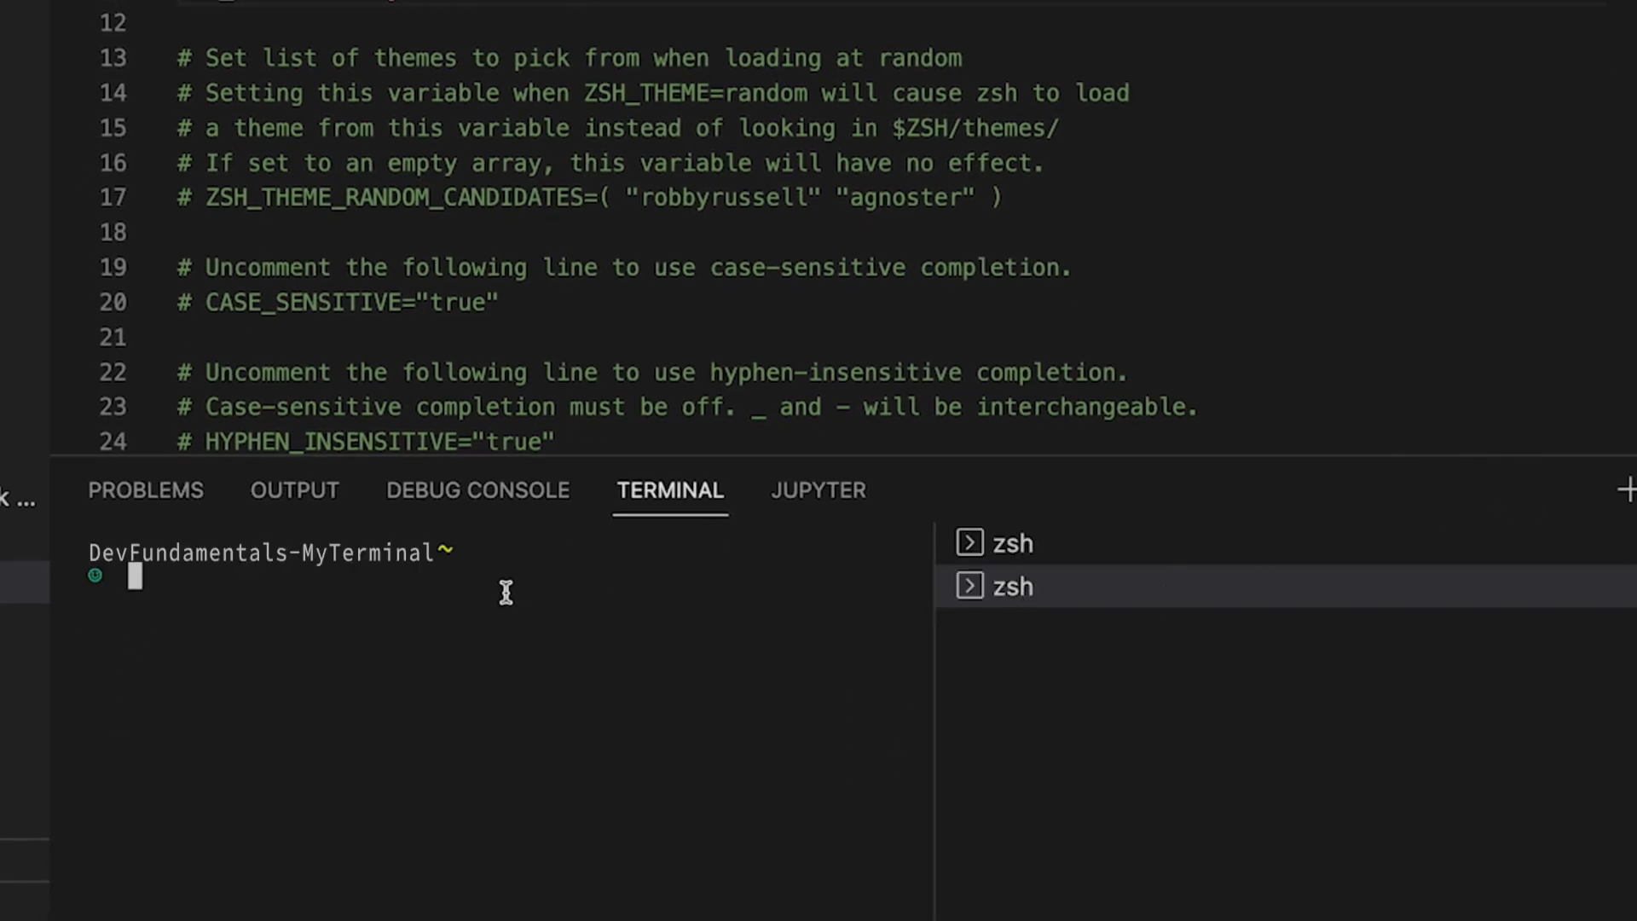
{"action": "type", "text": "yay"}
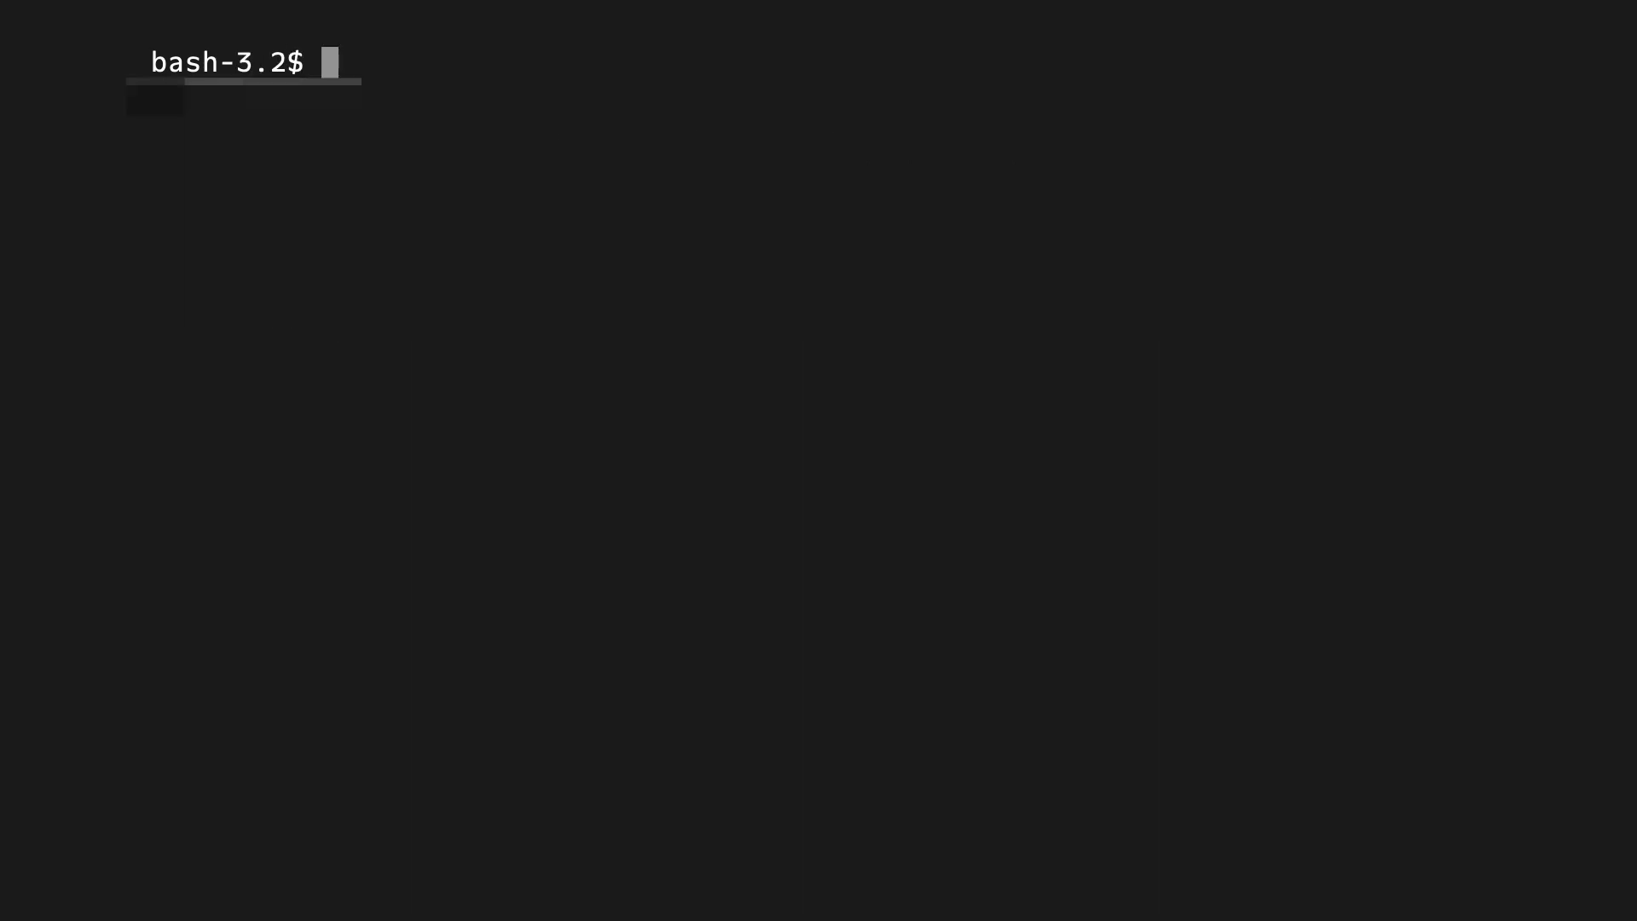
Step: Start csh from bash and echo 'sup from CSH'
{"action": "type", "text": "csh"}
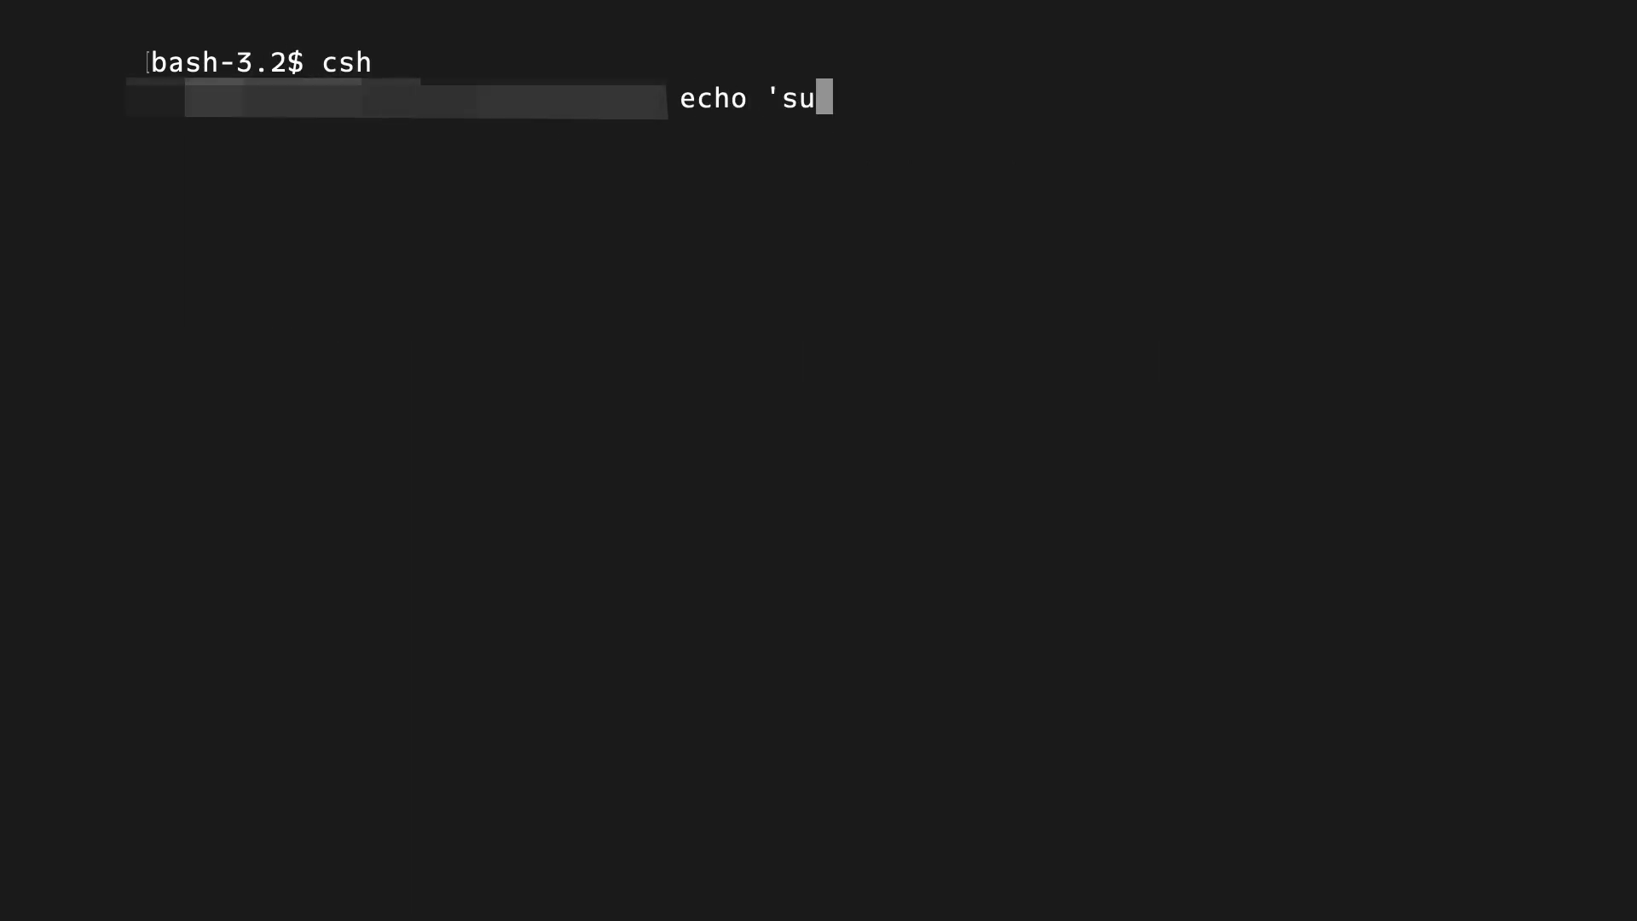
{"action": "type", "text": "p from CSH'"}
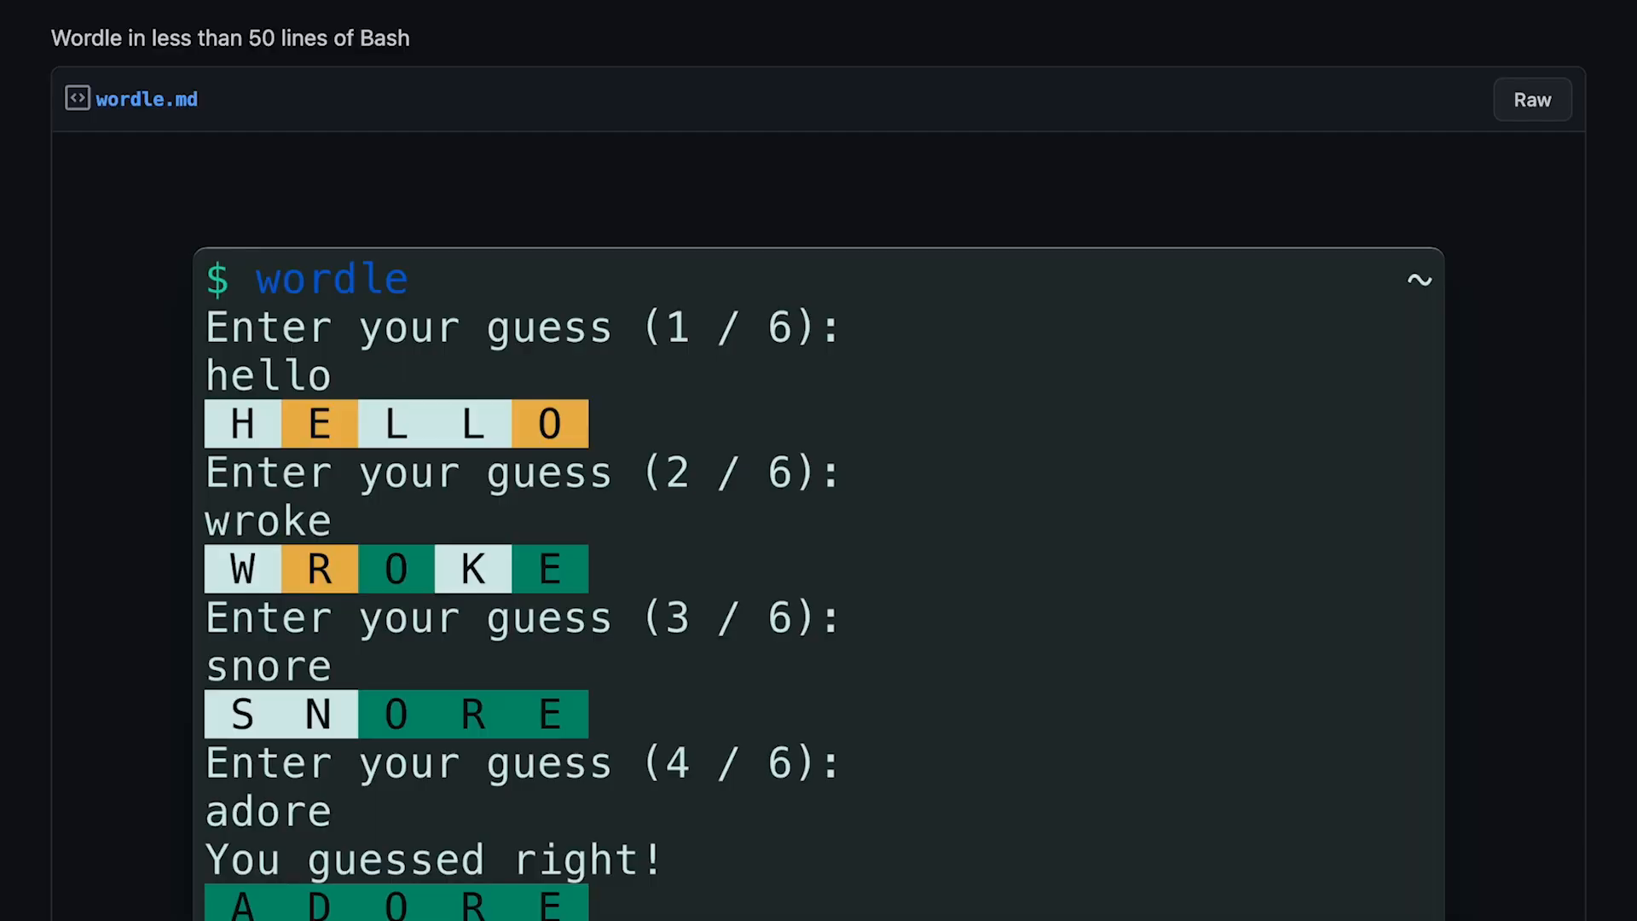
Step: Scroll the wordle.md gist past the demo to the How to use section
{"action": "scroll", "scroll_direction": "down", "scroll_amount": 3}
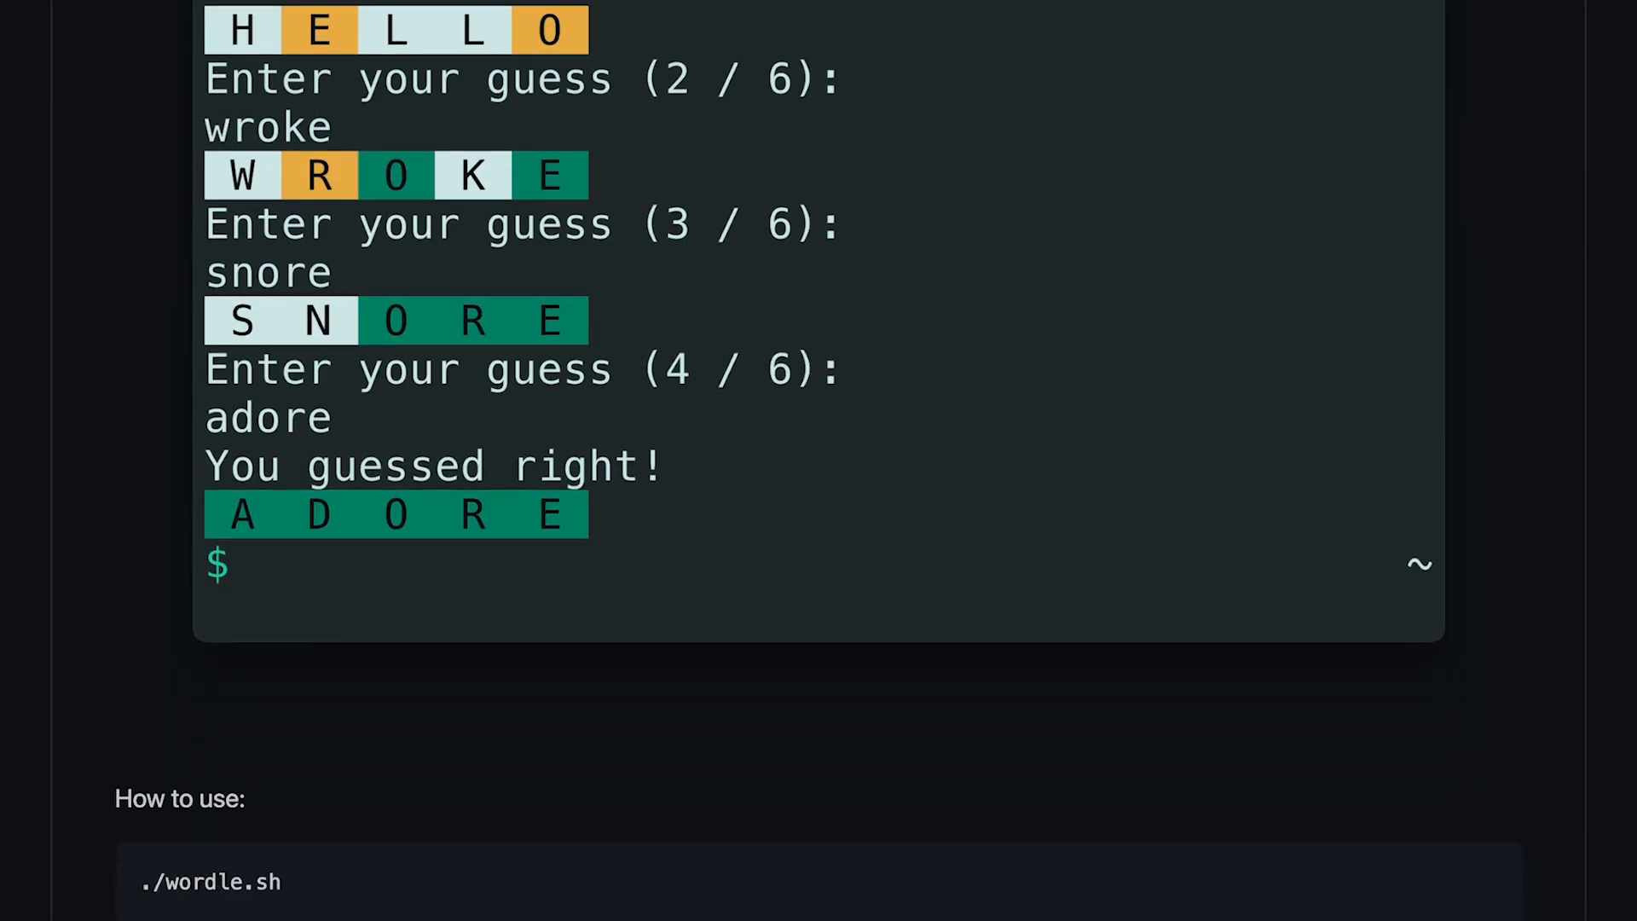
{"action": "scroll", "scroll_direction": "down", "scroll_amount": 3}
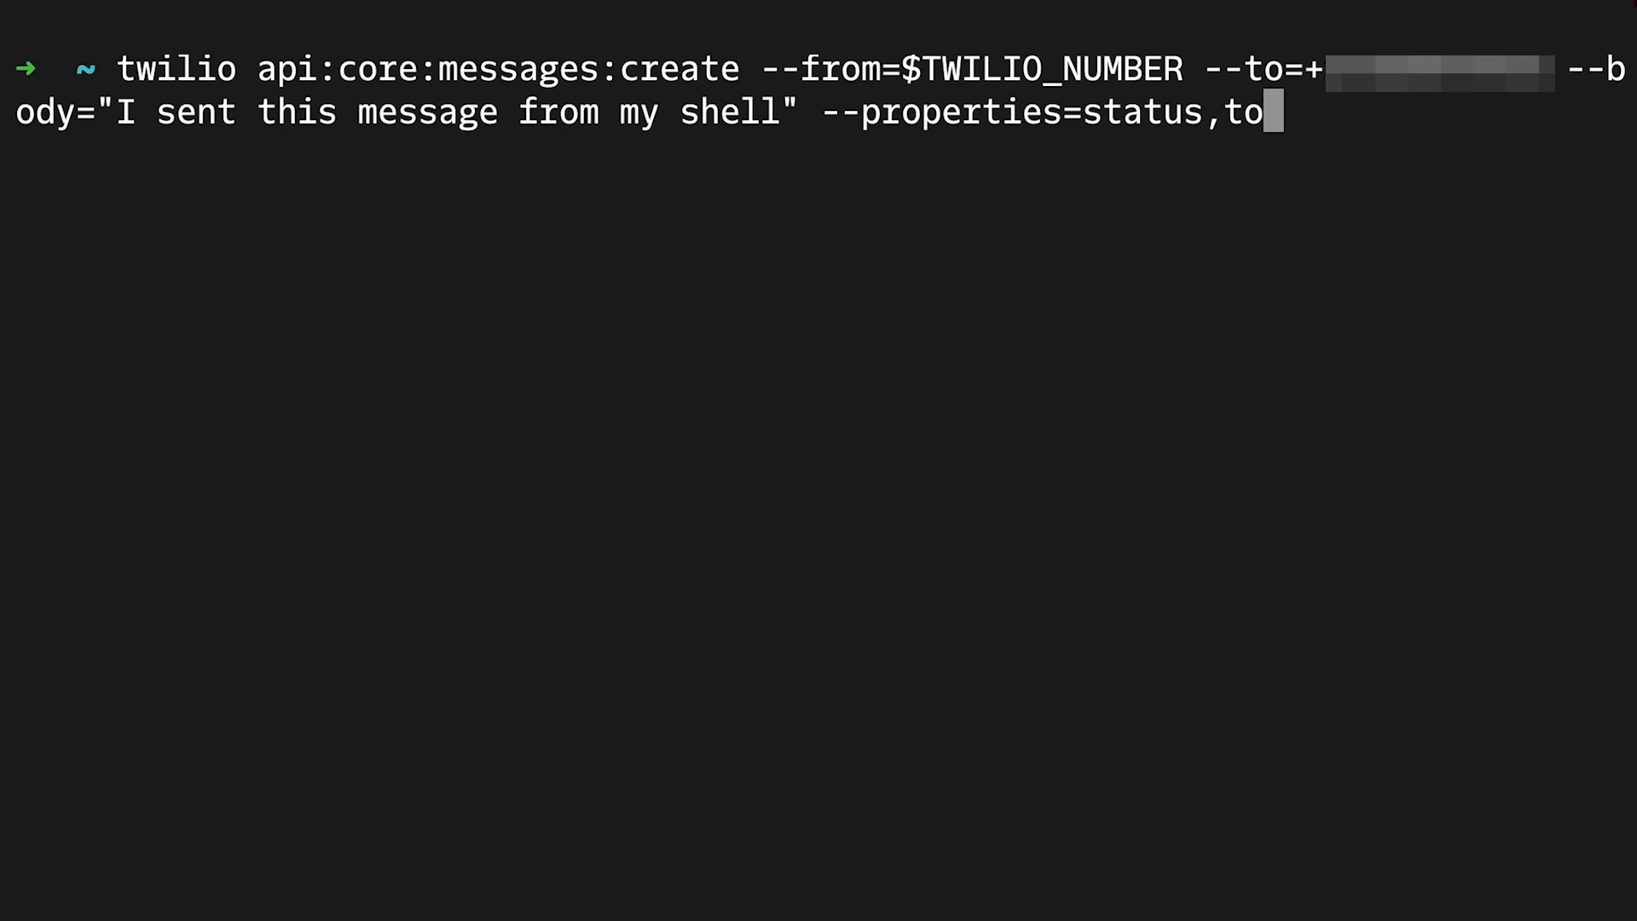
Step: Run the twilio api:core:messages:create command sending 'I sent this message from my shell'
{"action": "key", "text": "Enter"}
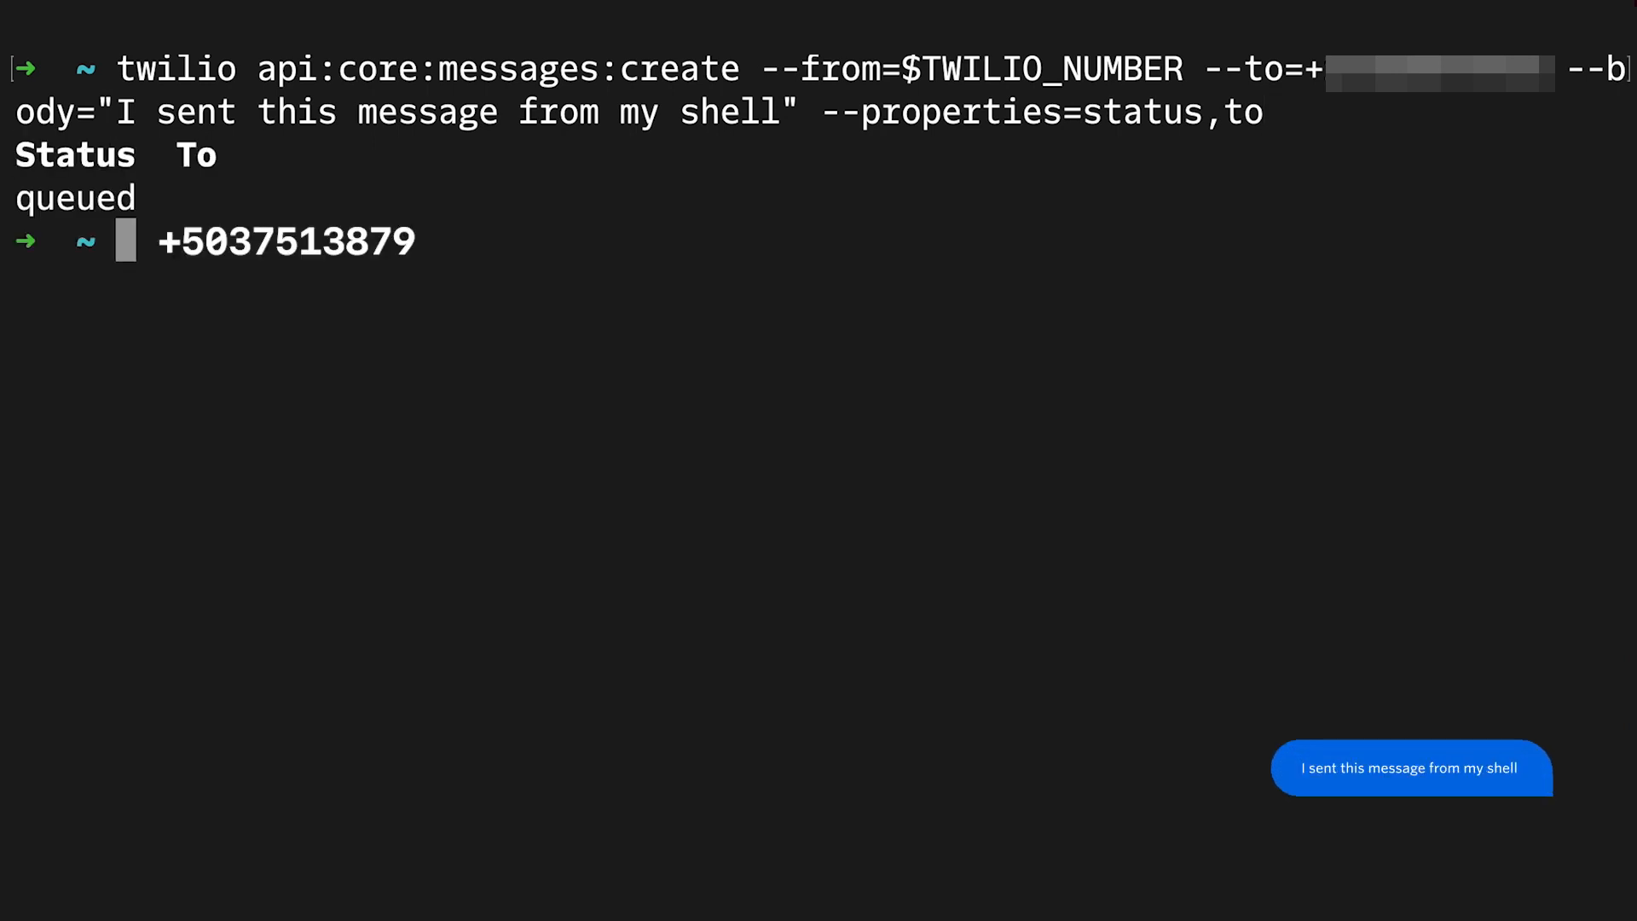